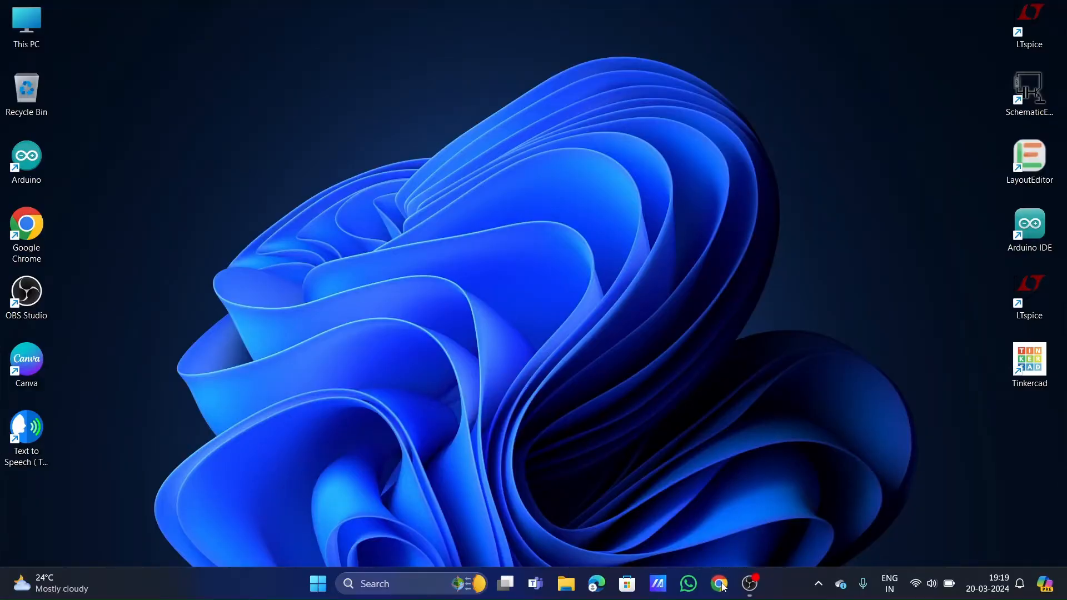
- Launch Google Chrome from the desktop onto a blank new tab
click(719, 583)
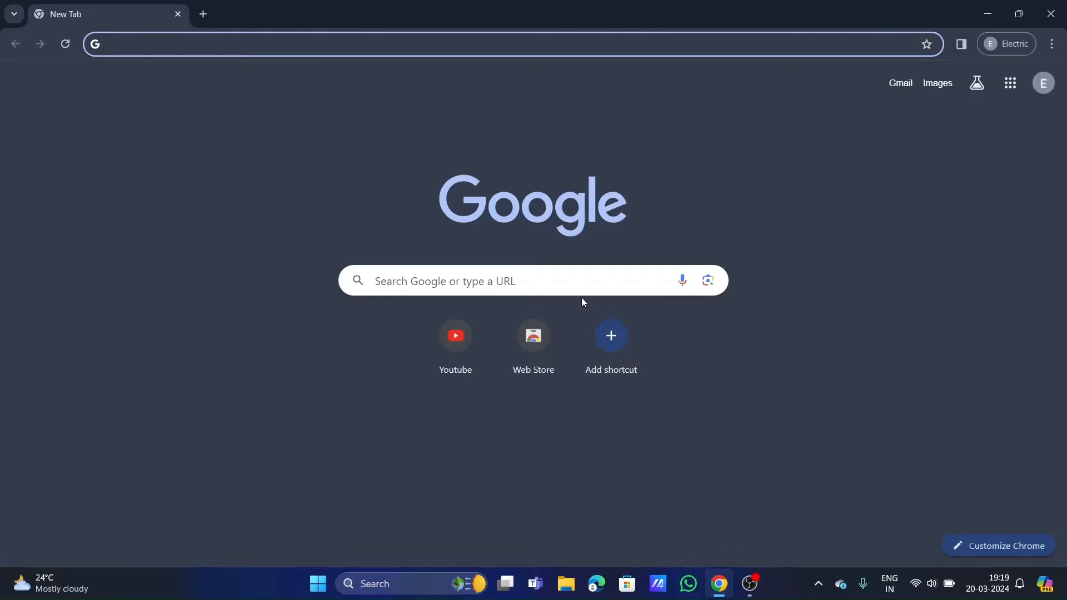
- Search Google for 'download octave' and open the octave.org Download result
click(477, 280)
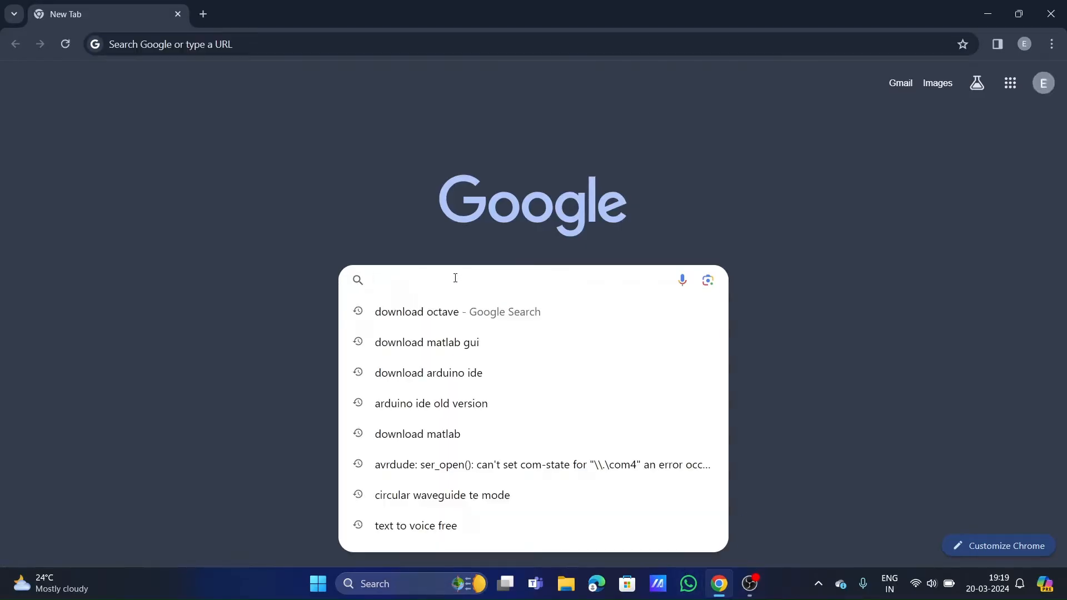
text(download octave)
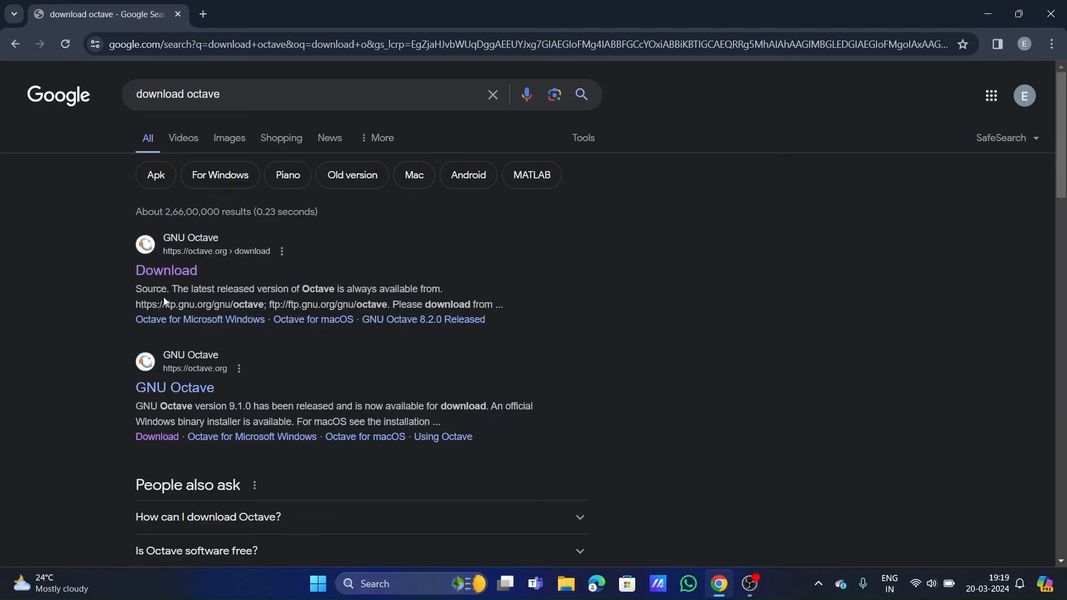
mouse_move(177, 272)
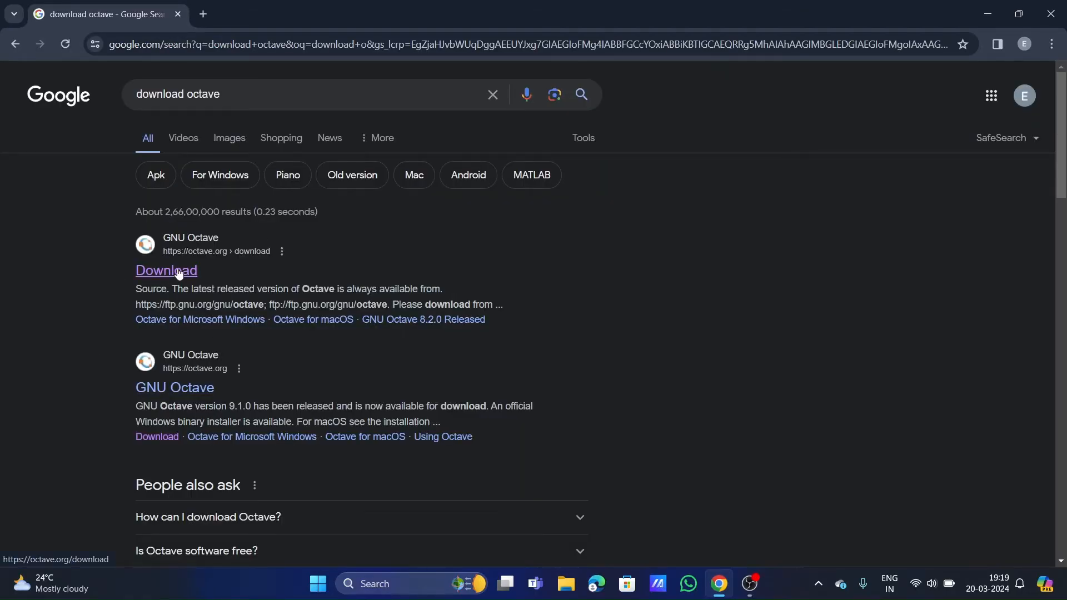
click(166, 270)
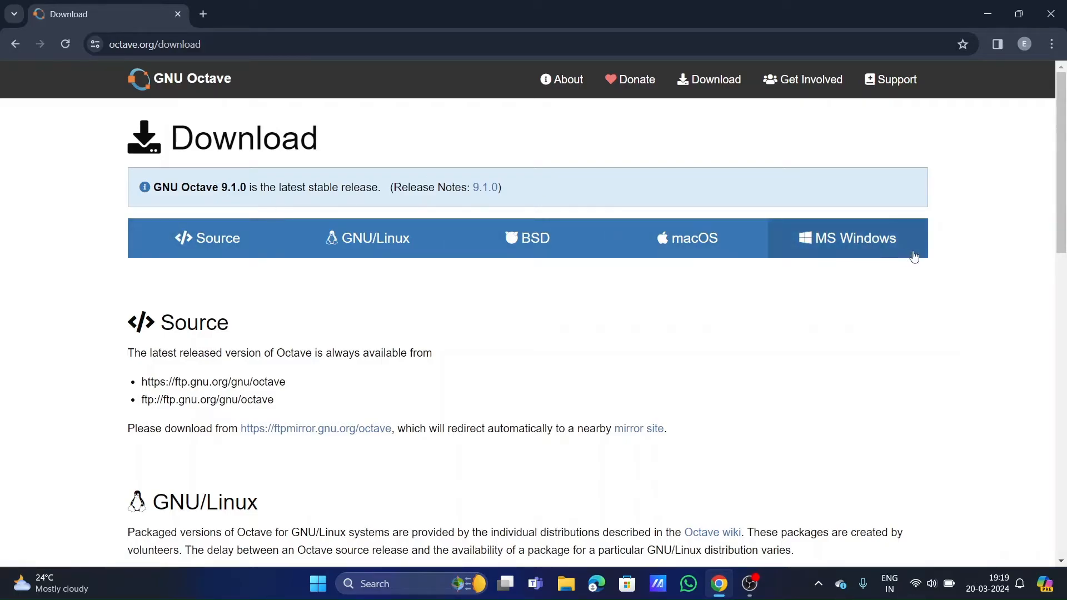
- Start downloading octave-9.1.0-w64-installer.exe from the MS Windows (64-bit recommended) section
click(847, 238)
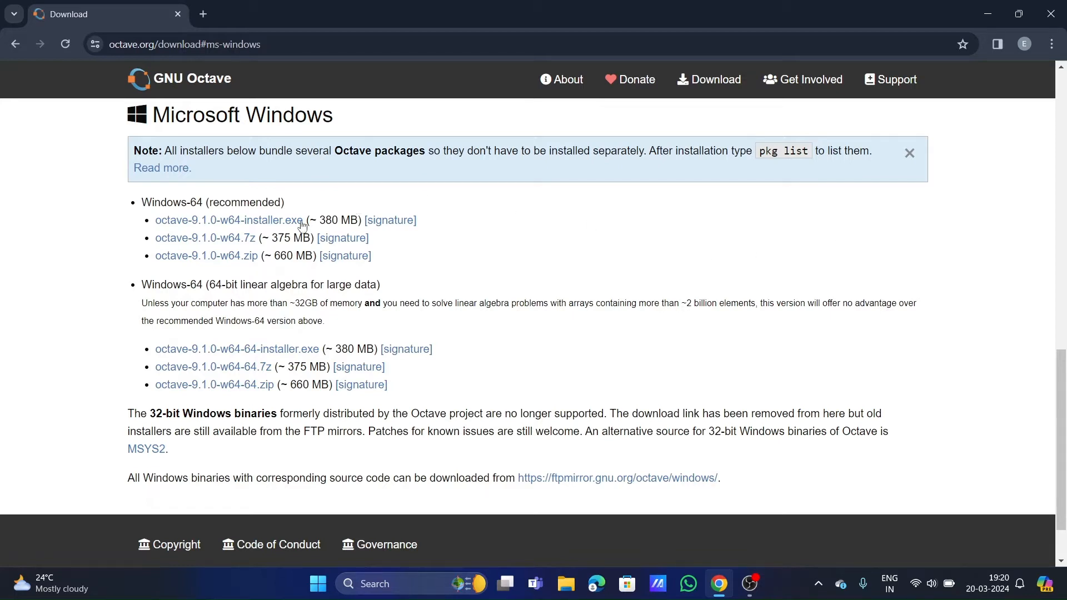
mouse_move(381, 280)
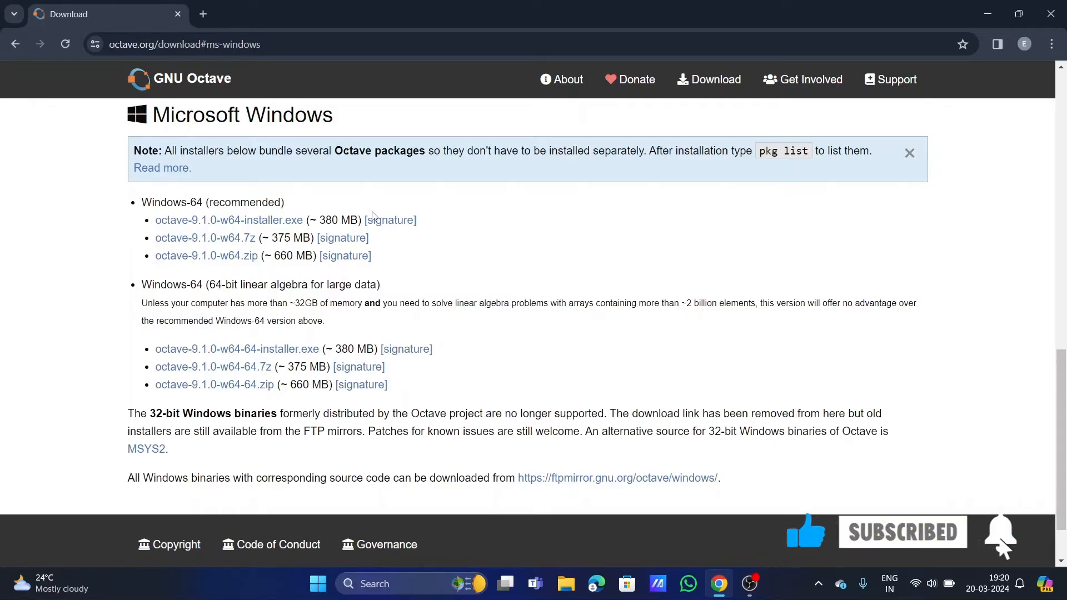
mouse_move(403, 213)
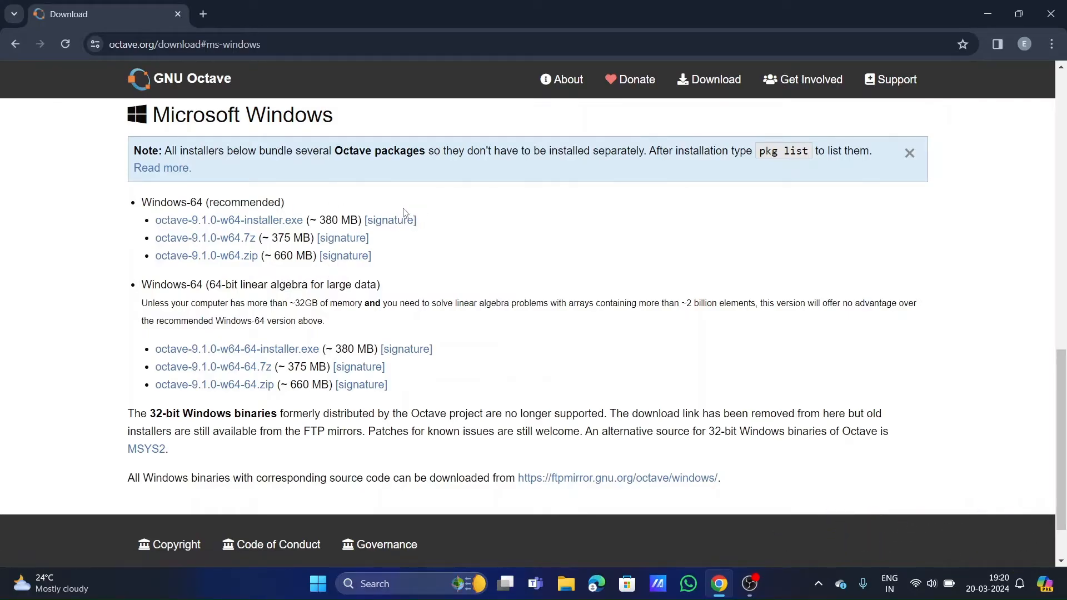
click(229, 220)
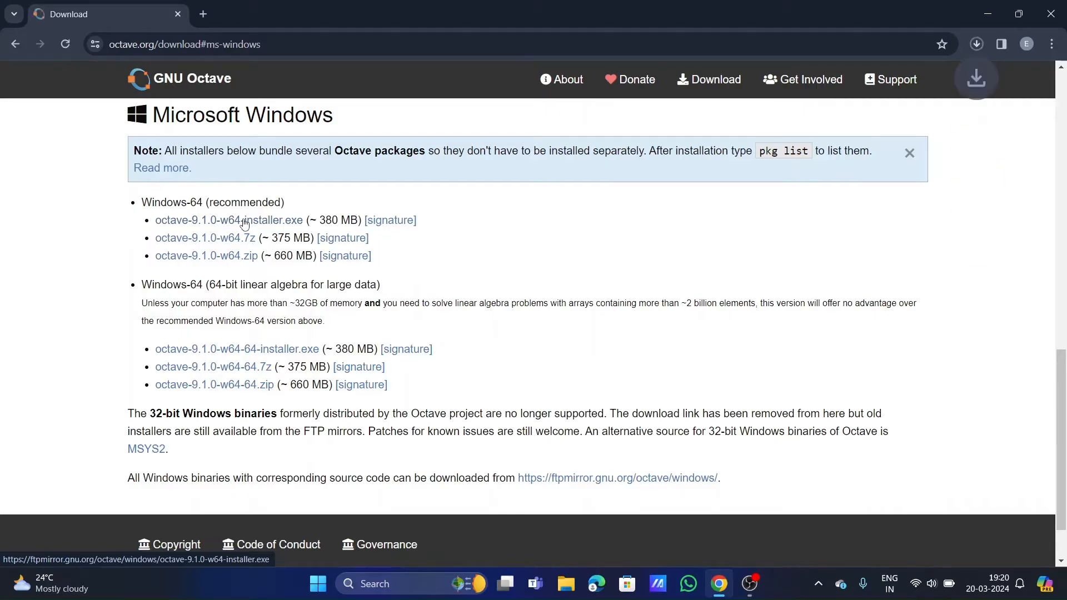
mouse_move(204, 238)
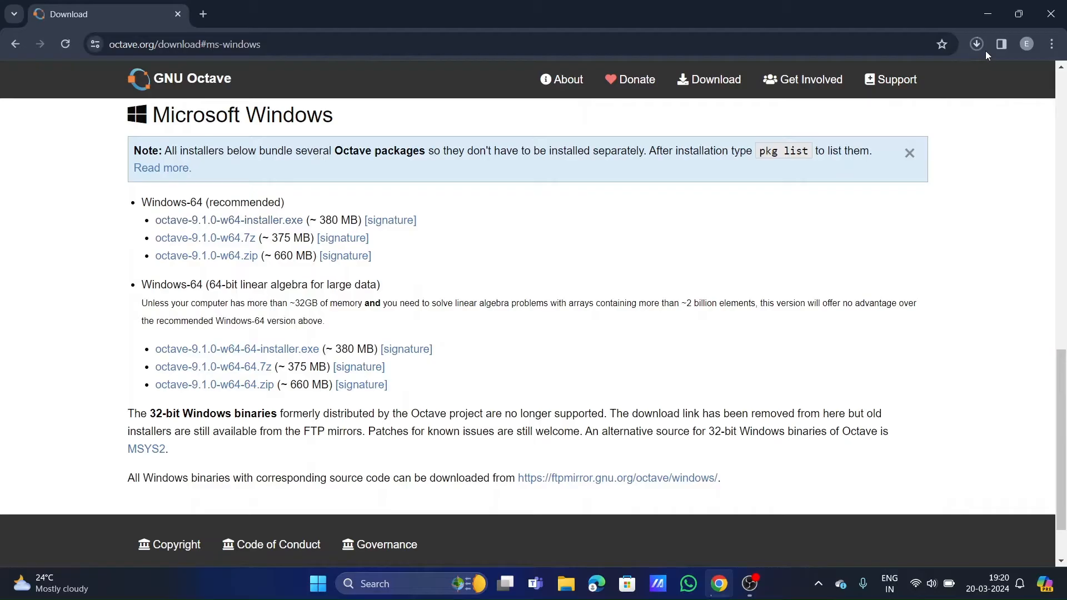
- Watch the installer download in Chrome's download history until it completes
click(977, 44)
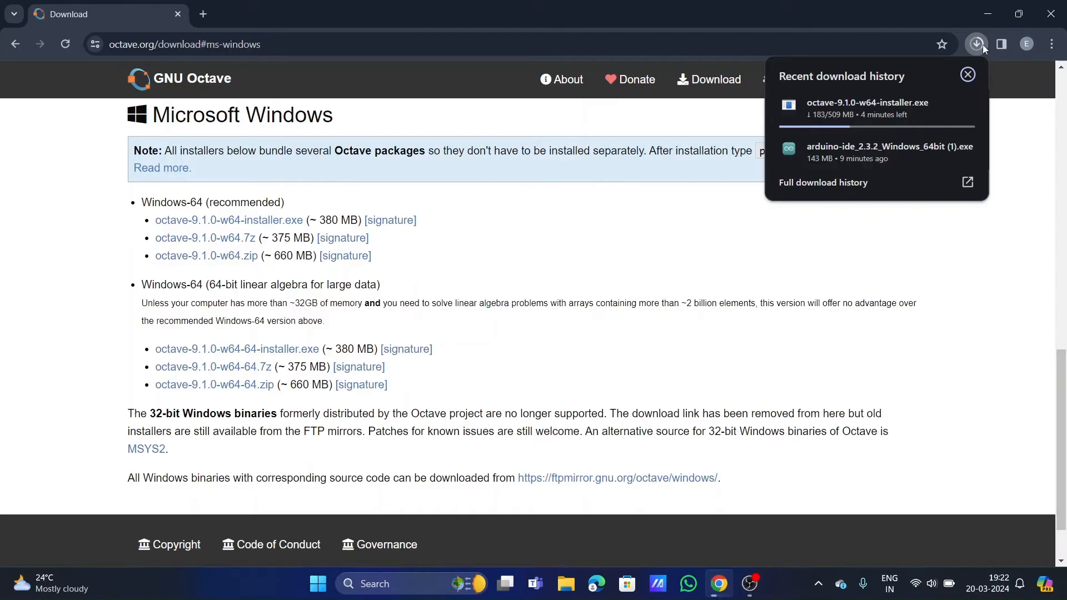
mouse_move(895, 216)
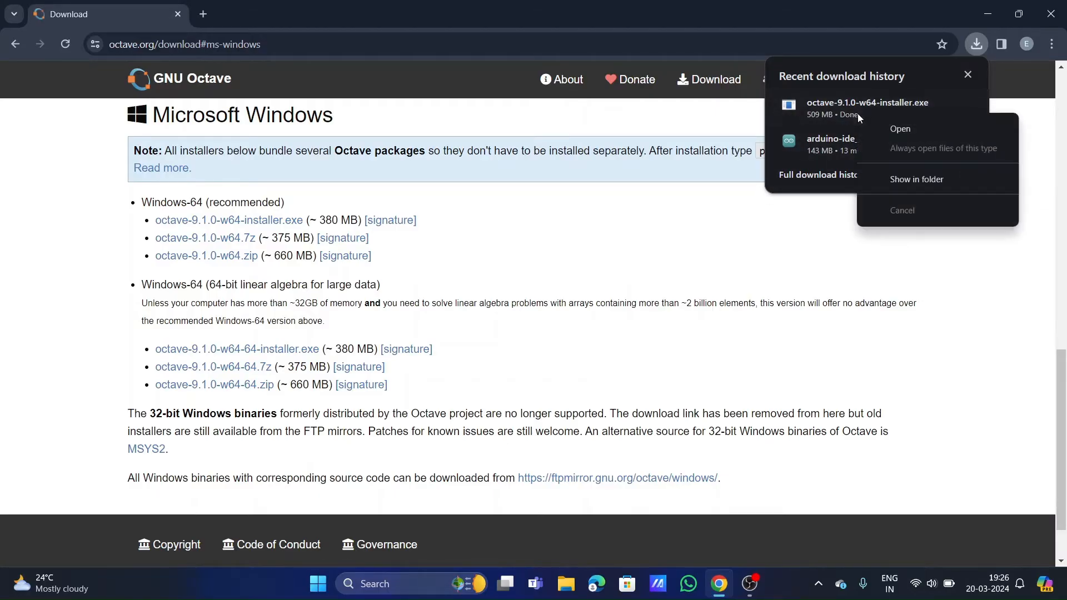
- Show the finished installer in Downloads and run octave-9.1.0-w64-installer
click(916, 179)
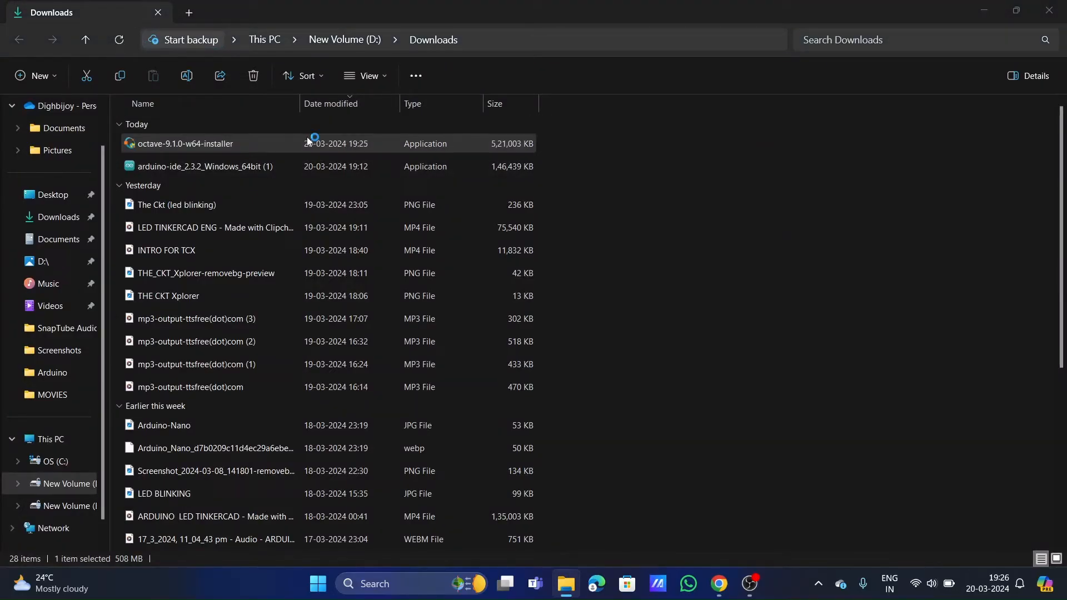
double_click(185, 144)
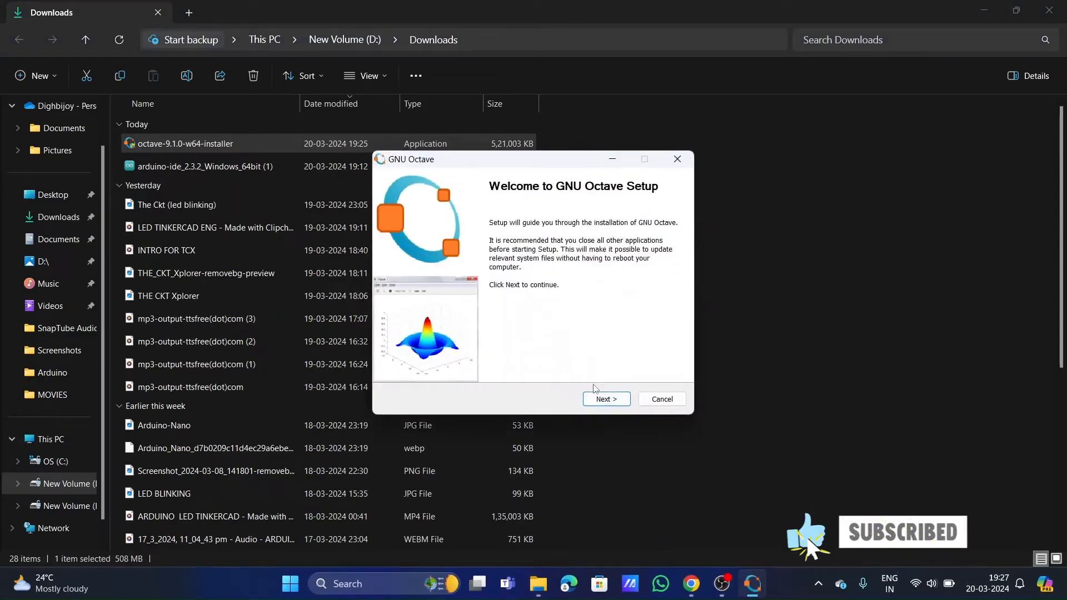
- Accept the GPL, keep all-users and default options, and install Octave 9.1.0 to Program Files
click(604, 399)
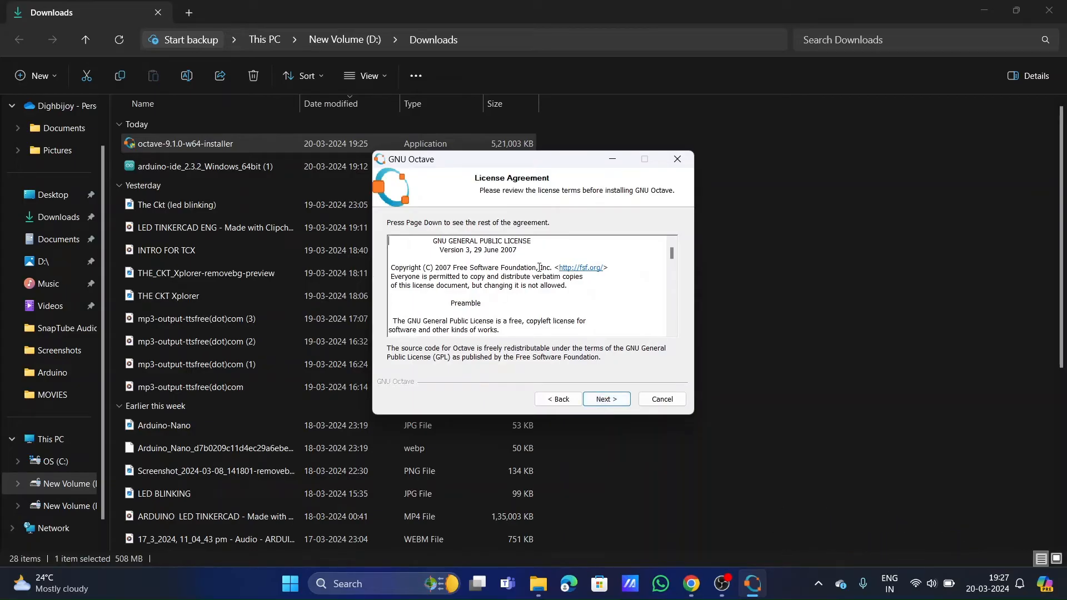
click(605, 399)
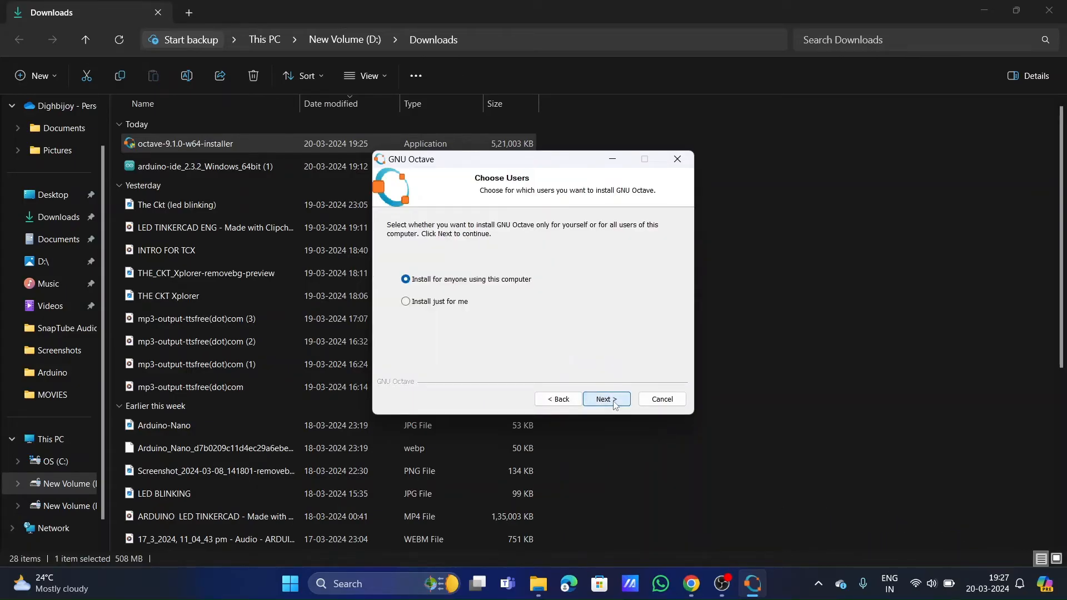
mouse_move(613, 271)
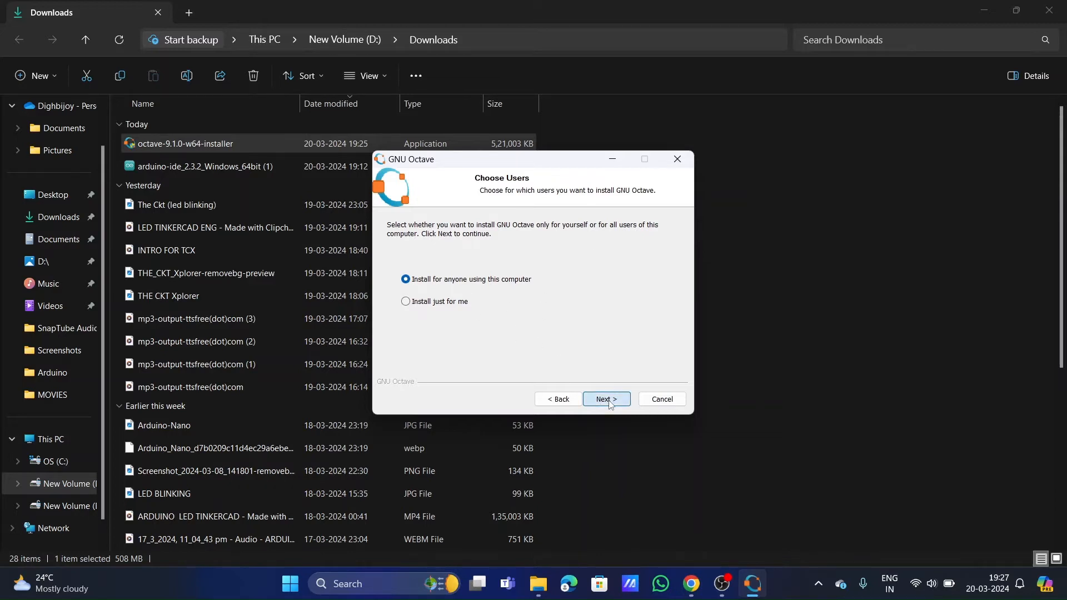
click(605, 399)
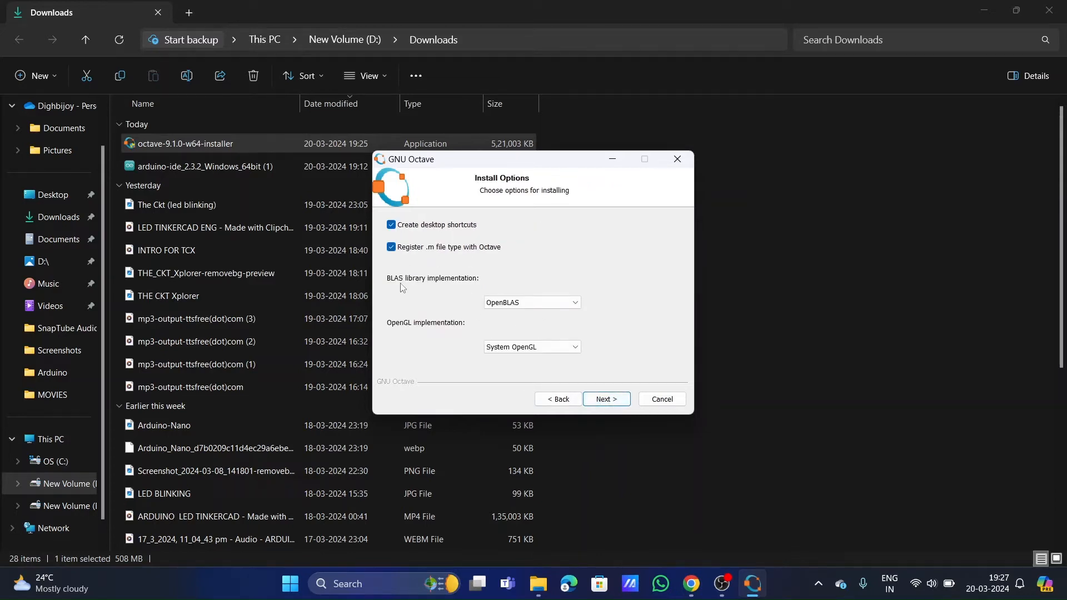
click(605, 399)
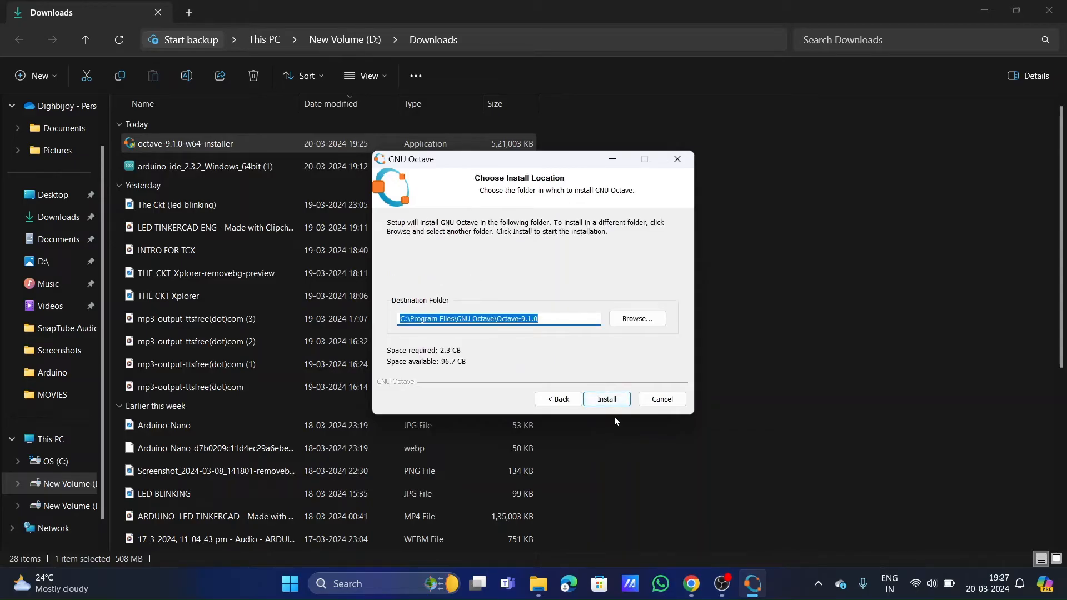
click(605, 399)
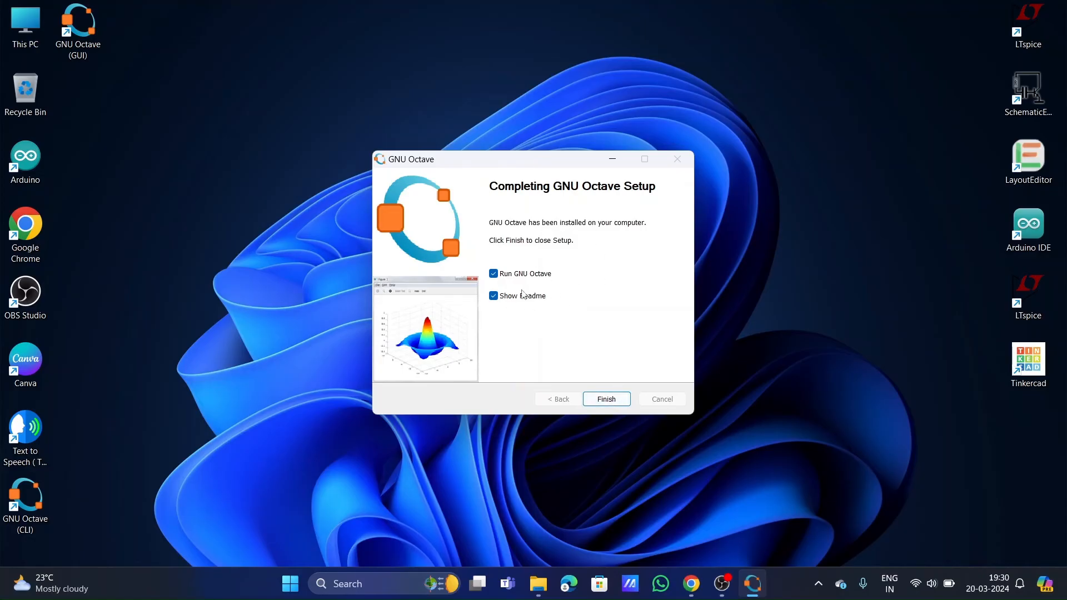
- Finish setup, then complete the Welcome to GNU Octave wizard with the Community News option set
click(604, 399)
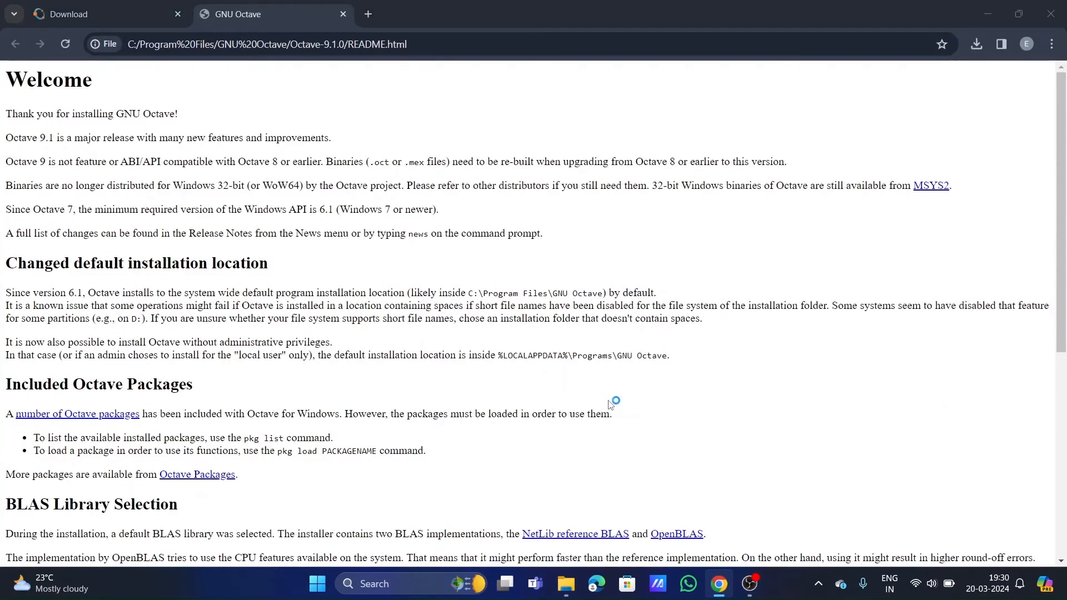
click(749, 583)
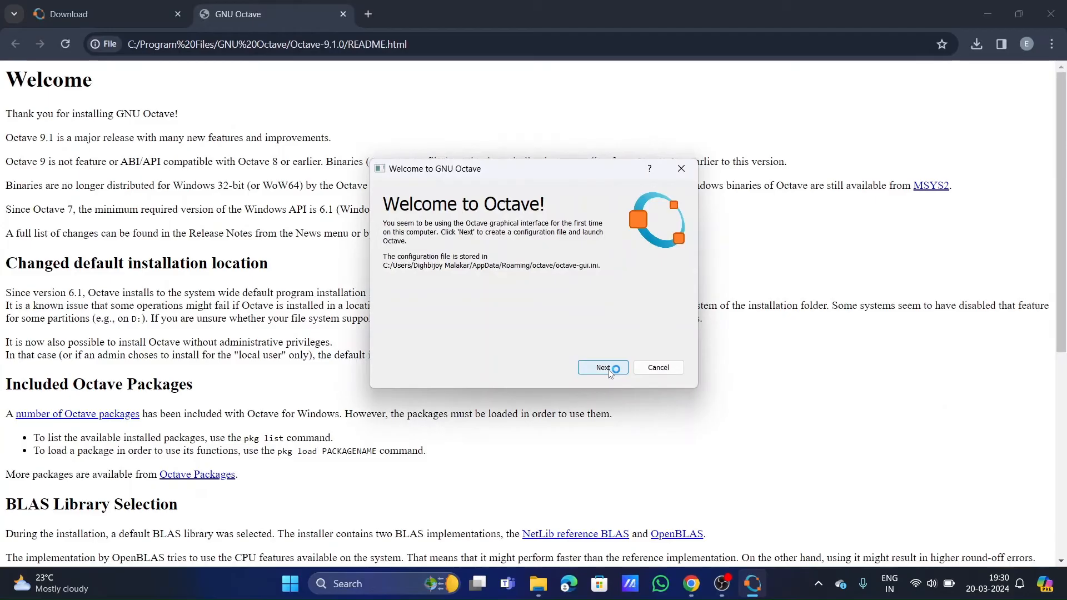
click(601, 368)
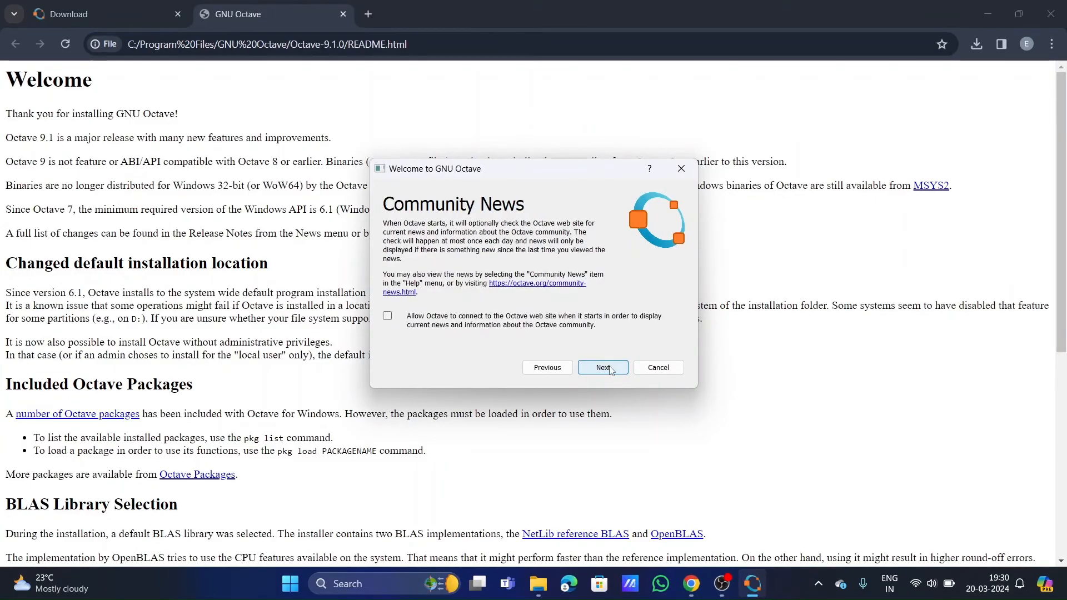
click(387, 315)
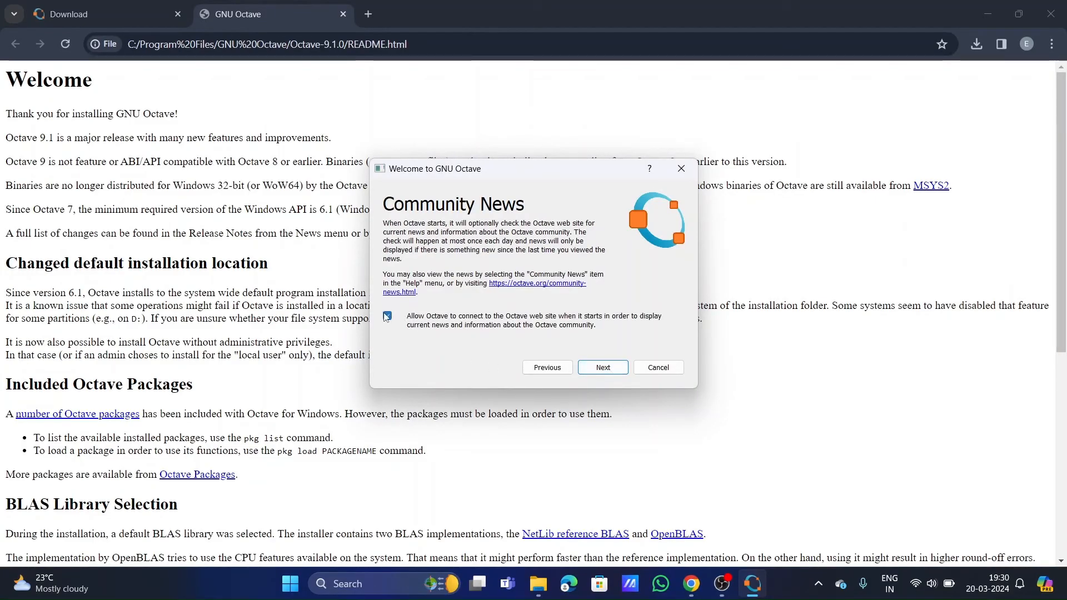
click(387, 316)
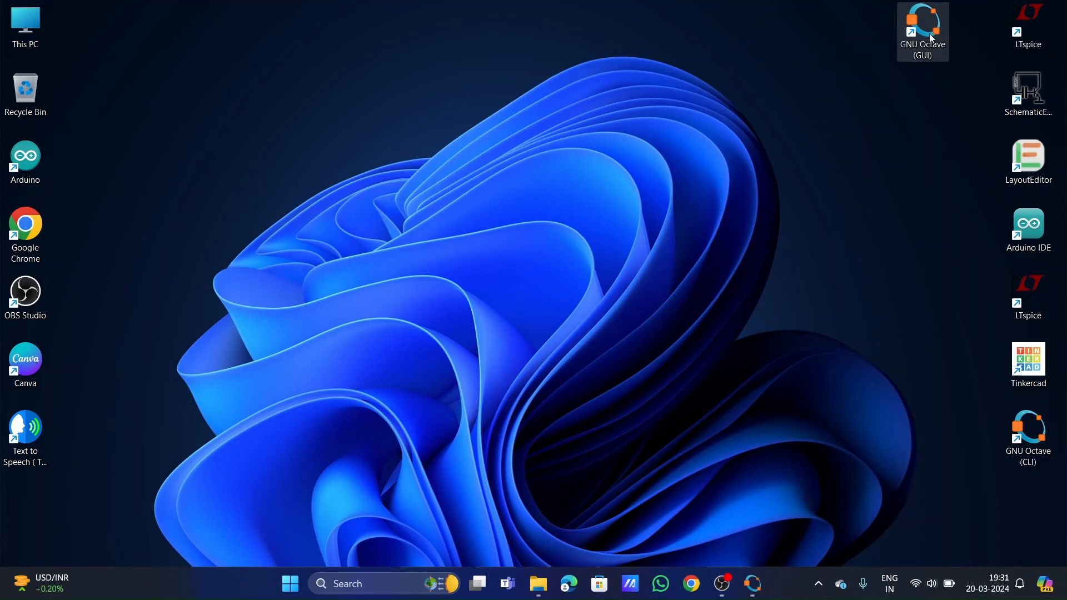
- Launch the GNU Octave GUI maximized and close the side panels, leaving only the Command Window
double_click(922, 31)
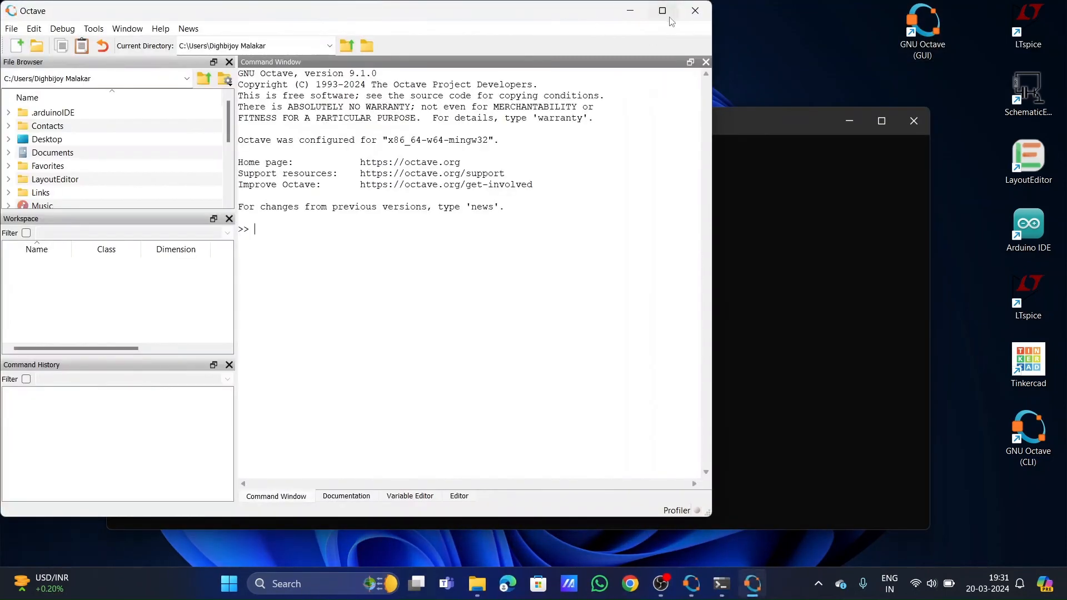
click(661, 10)
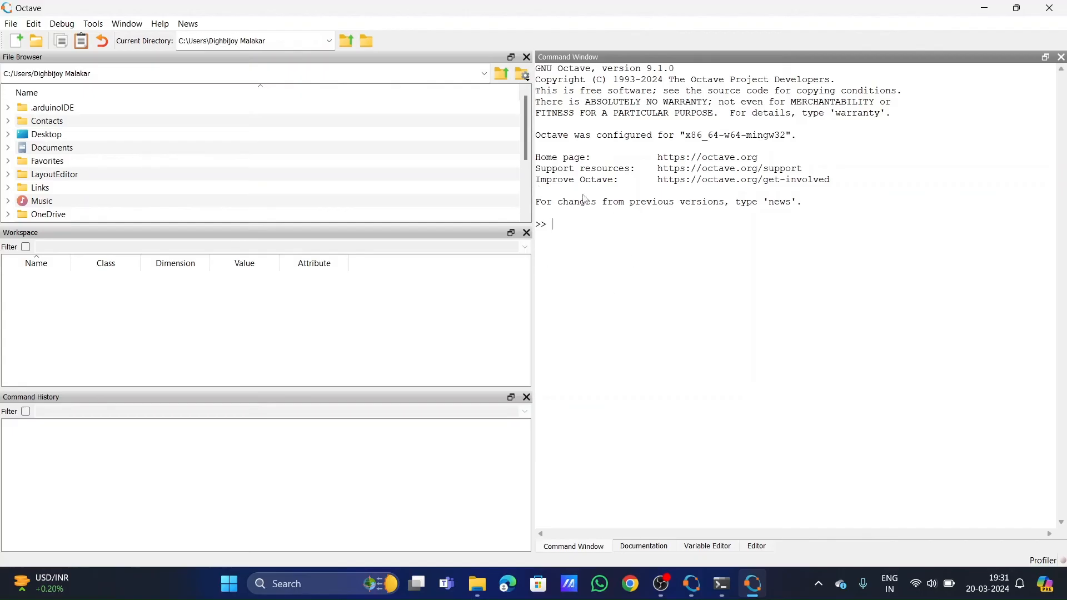
click(526, 57)
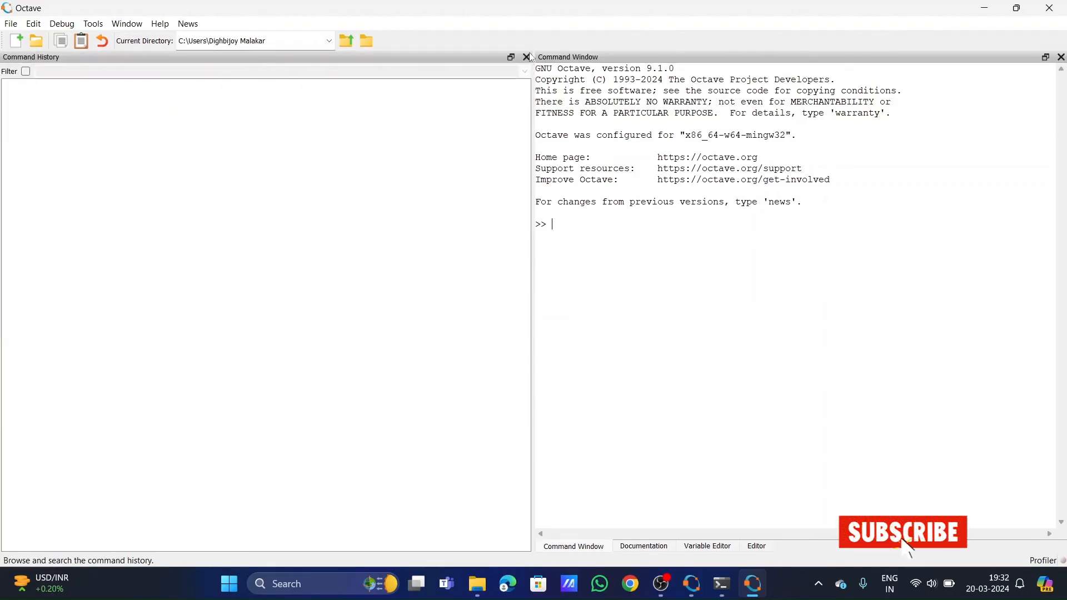
click(527, 57)
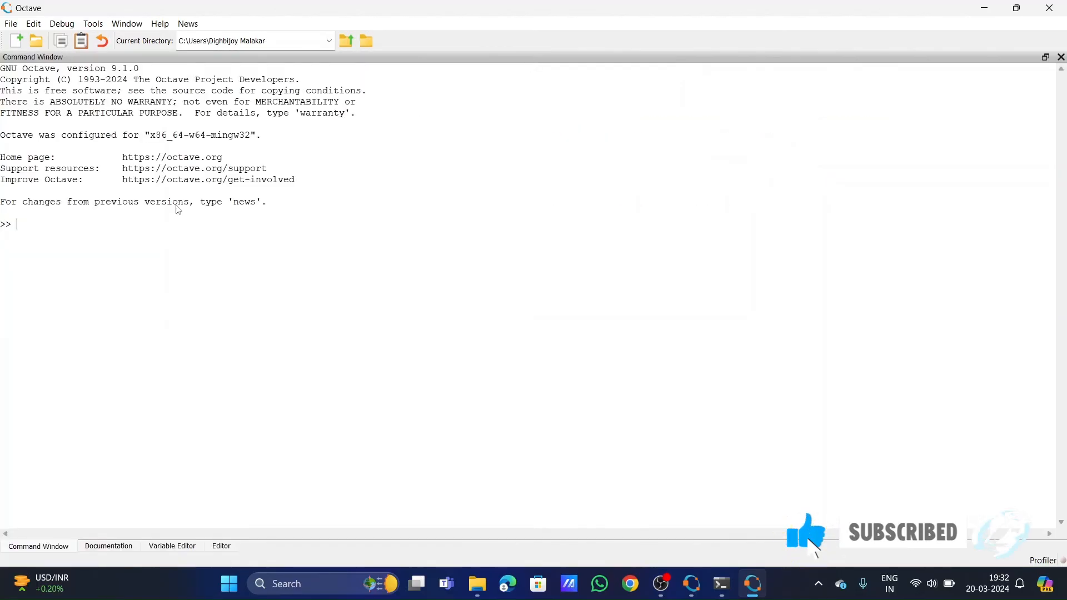